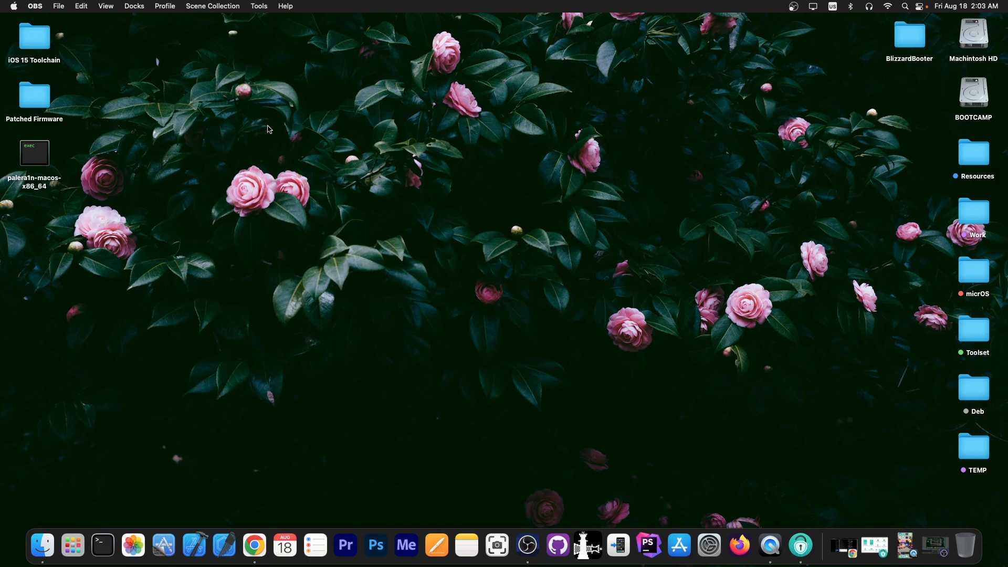
mouse_move(801, 546)
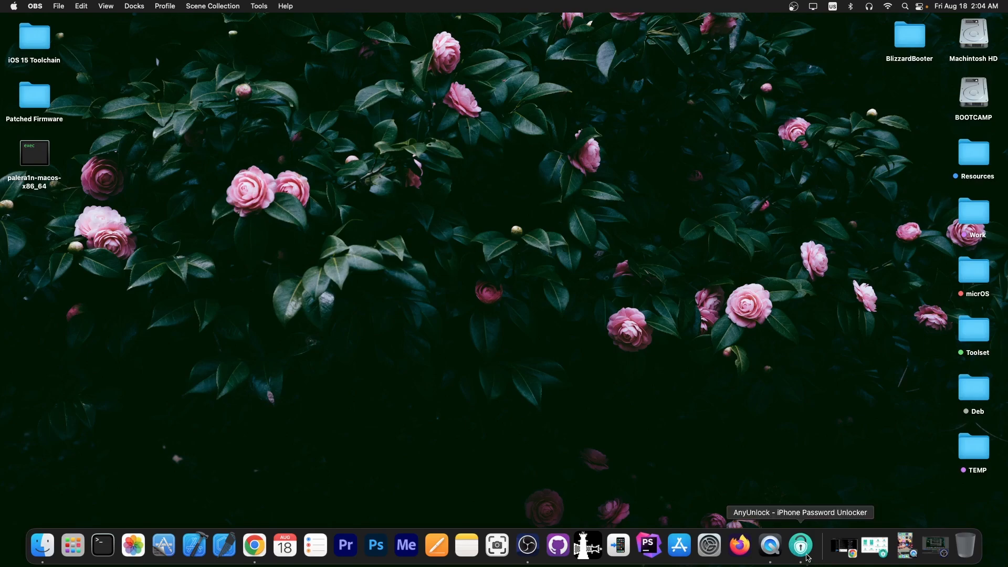
Step: Launch AnyUnlock from the Dock so its grid of unlock and bypass tools appears
left_click(800, 545)
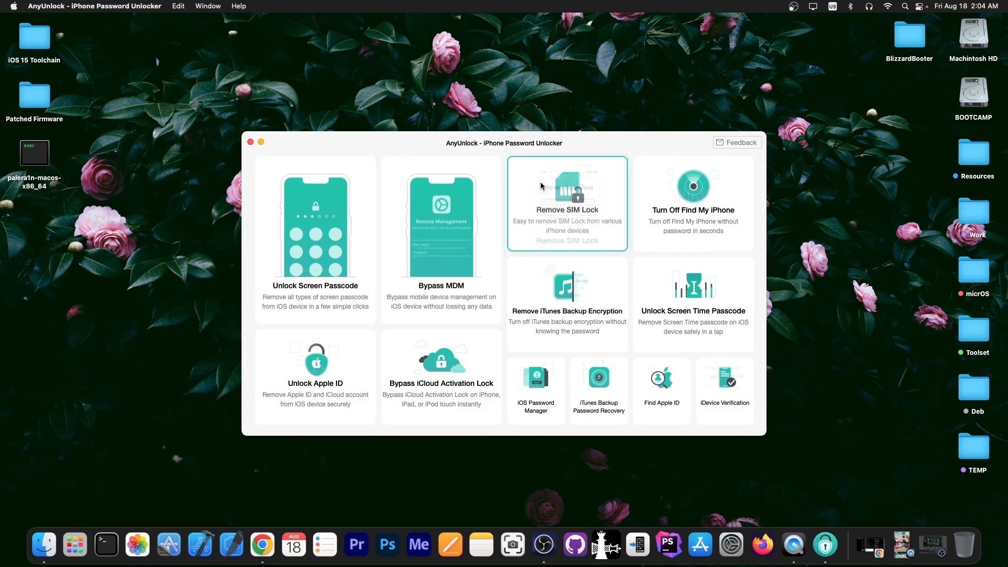
mouse_move(256, 140)
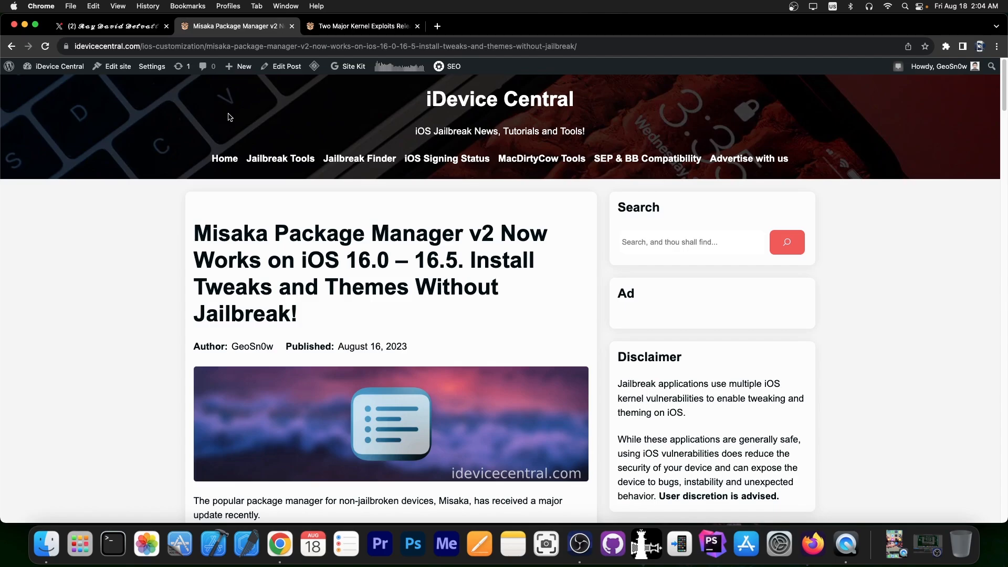
scroll("down", 3)
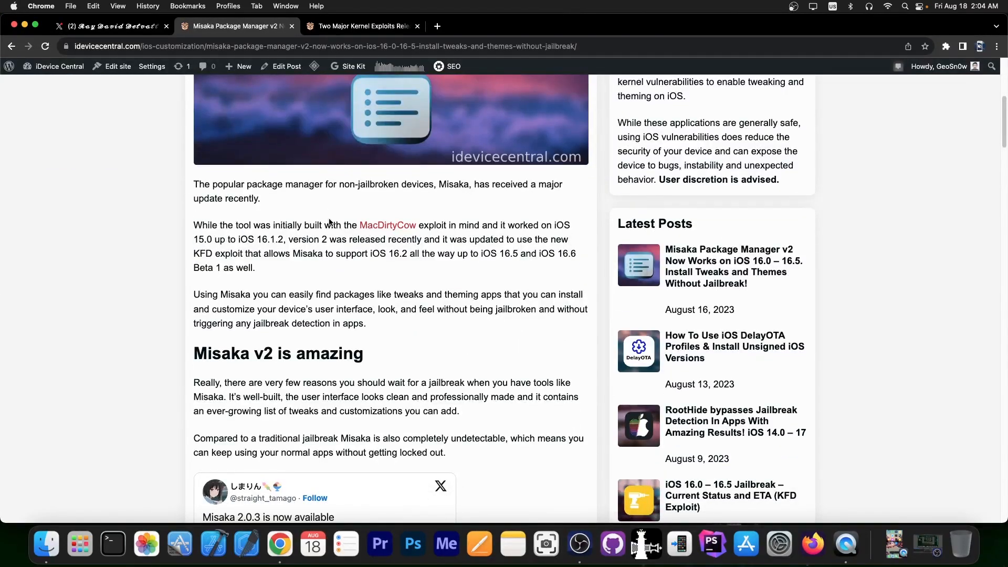
scroll("up", 3)
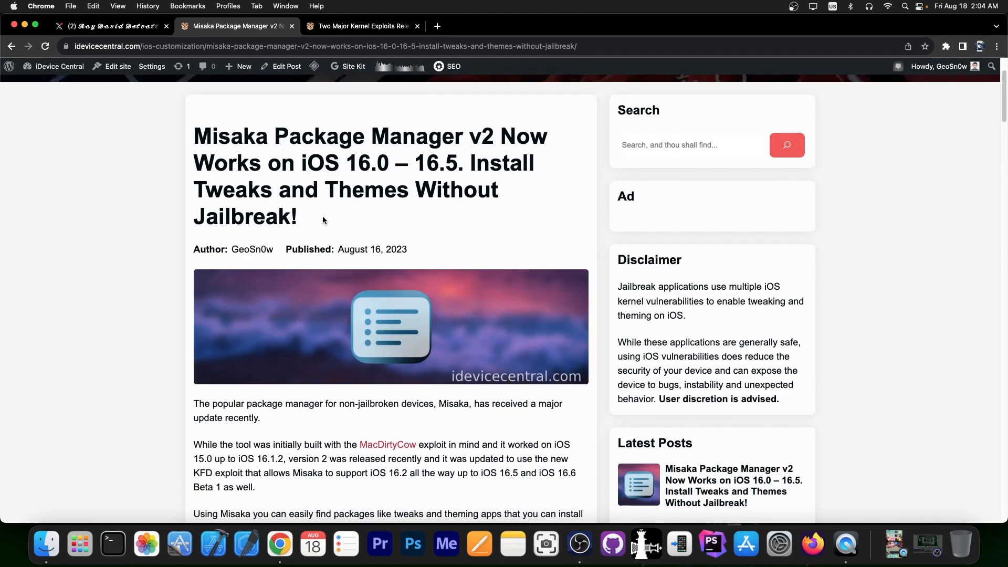
scroll("down", 3)
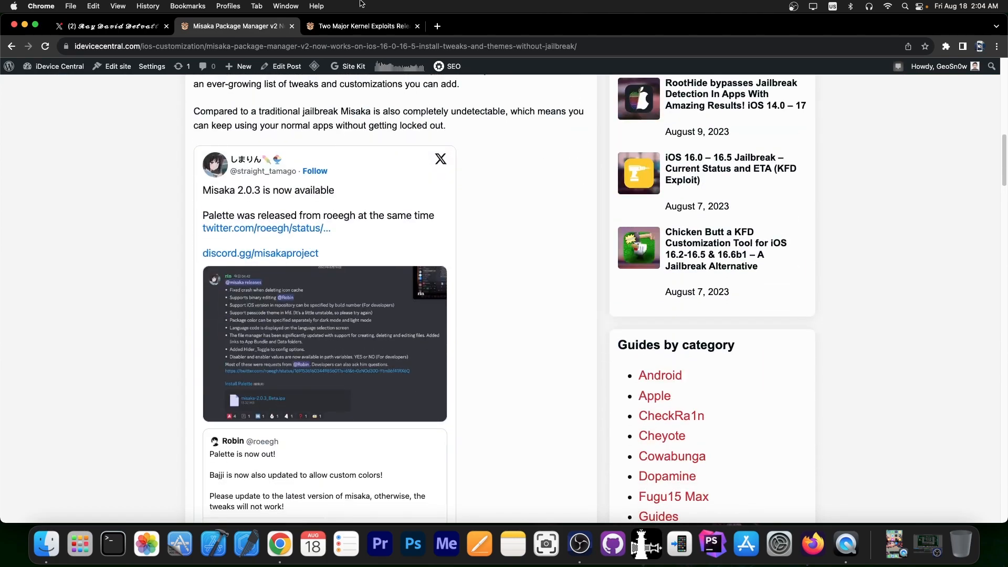
scroll("down", 3)
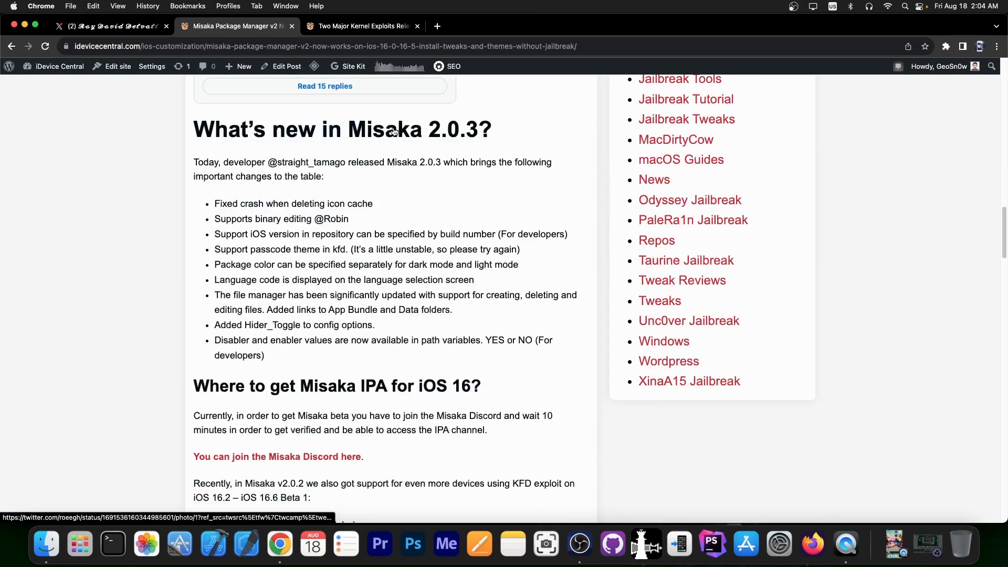
scroll("down", 3)
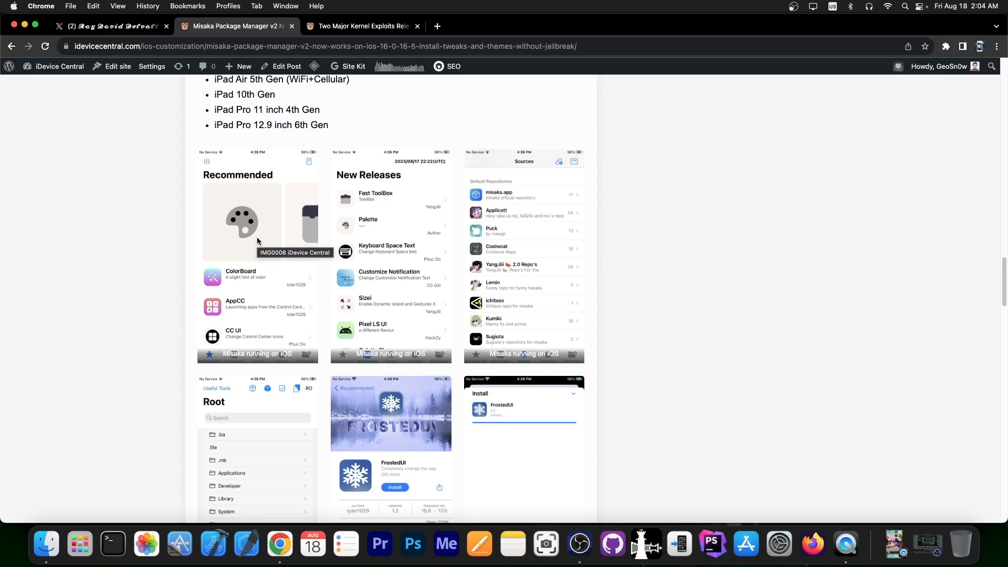
scroll("down", 3)
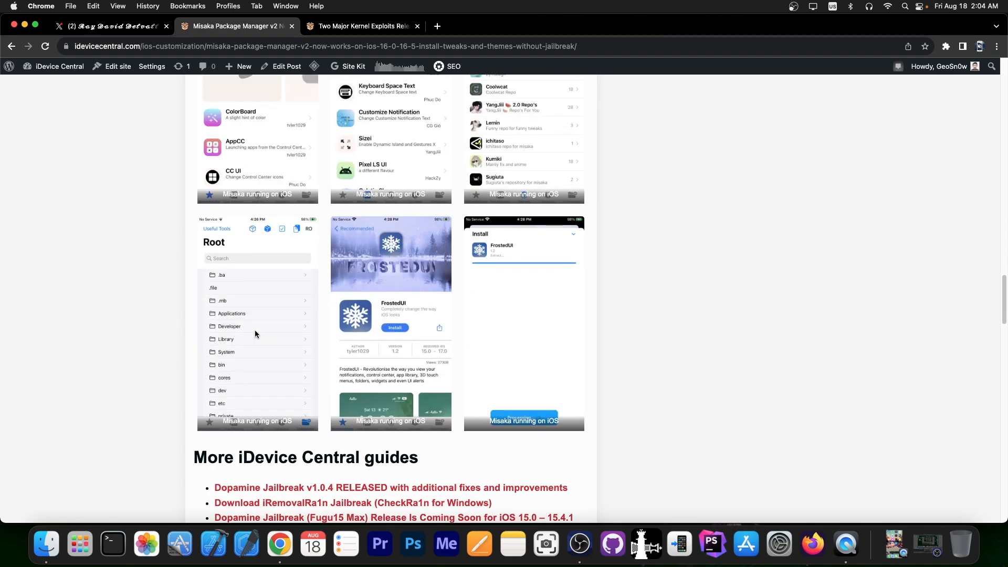
scroll("up", 3)
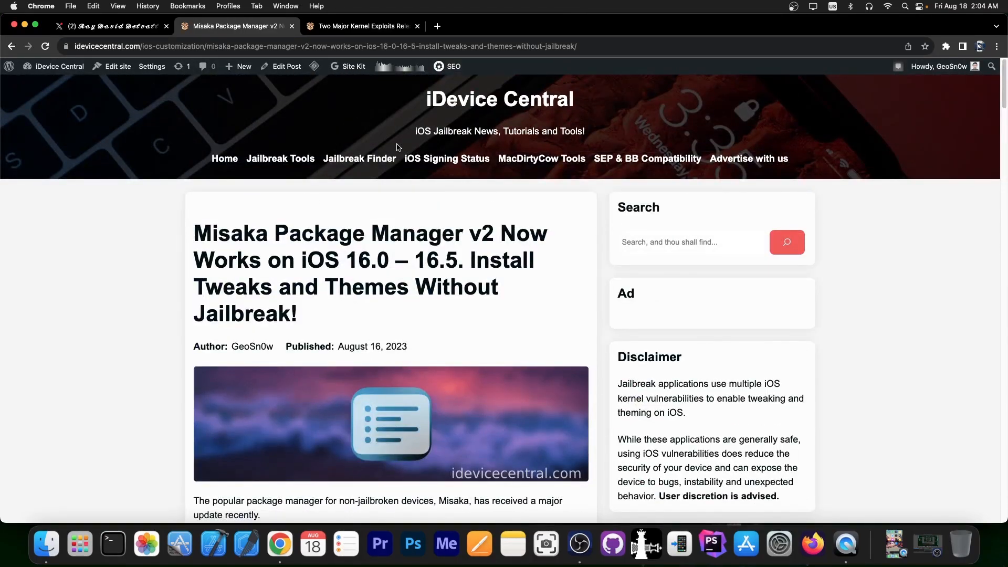
mouse_move(488, 121)
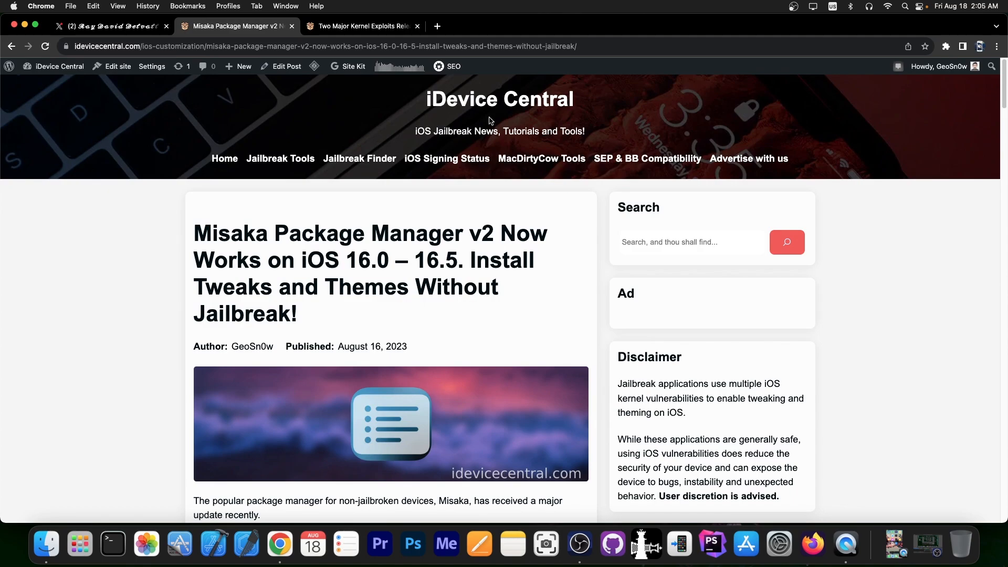
Step: Skim the iOS 16.0–16.5 kernel exploits article, then bring QuickTime Player forward
left_click(364, 25)
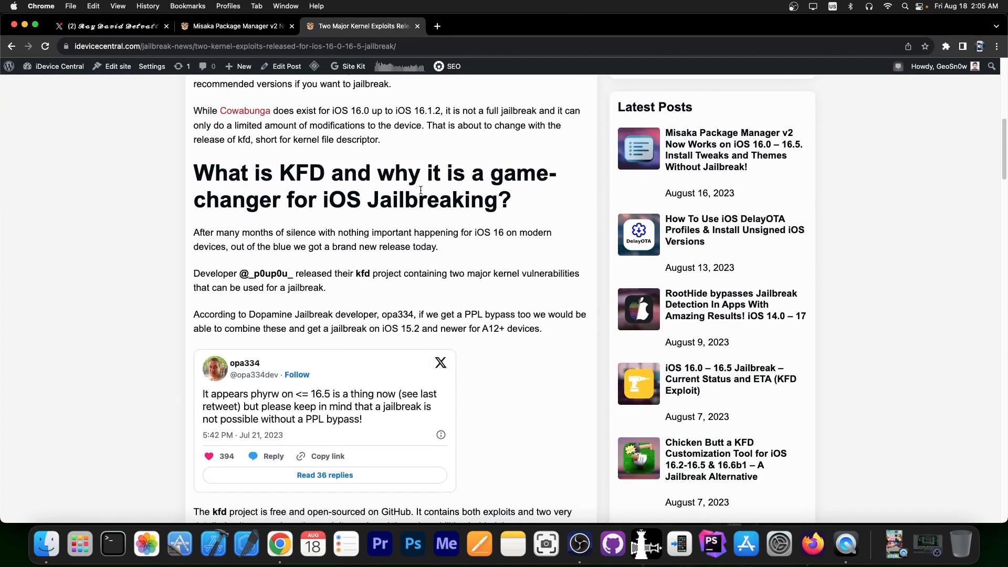
scroll("down", 3)
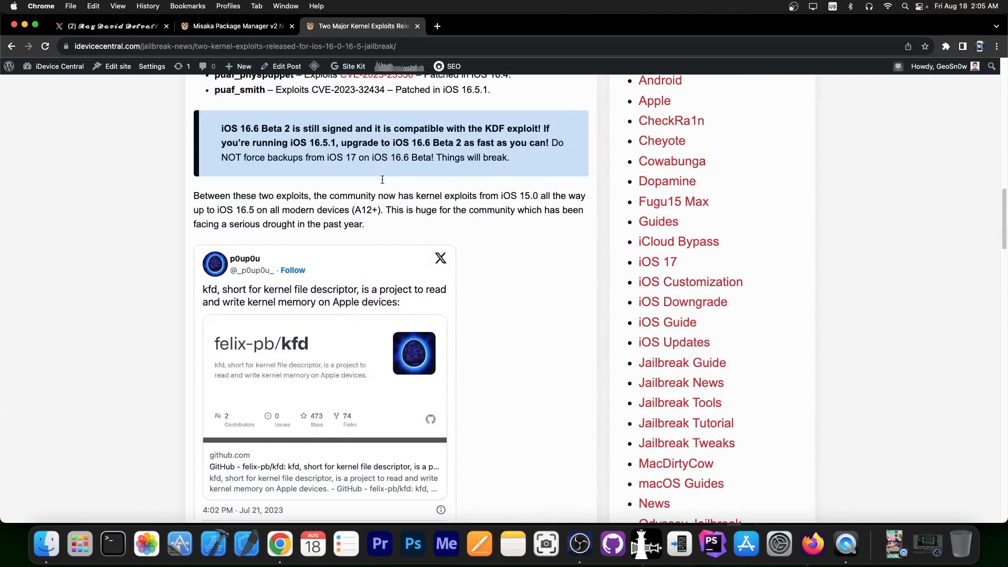
scroll("down", 3)
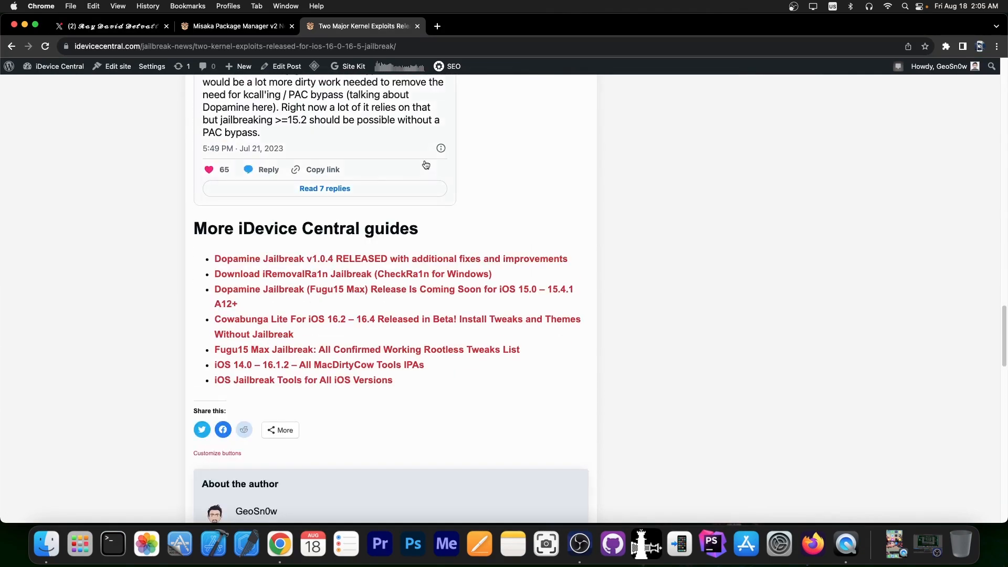
scroll("up", 3)
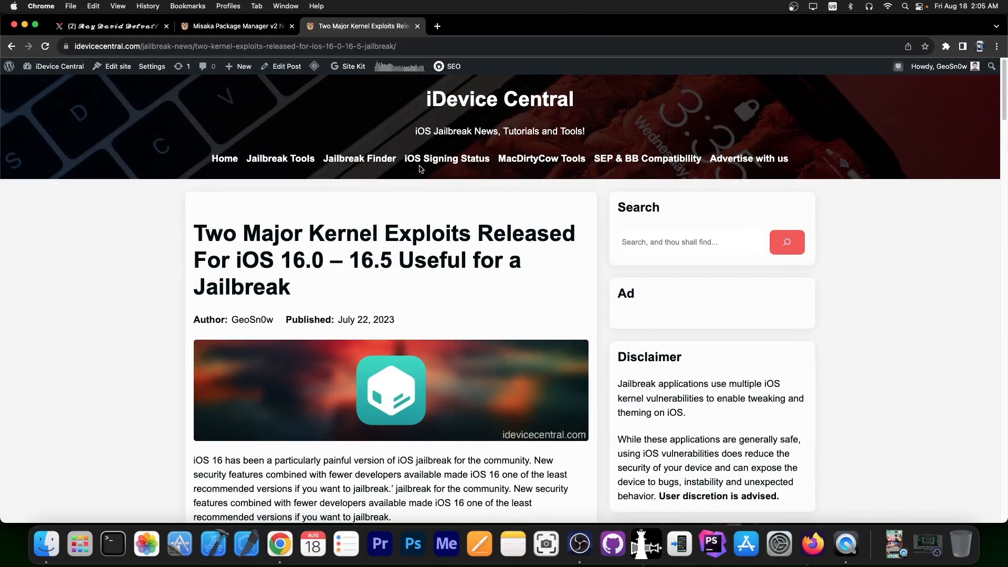
left_click(818, 545)
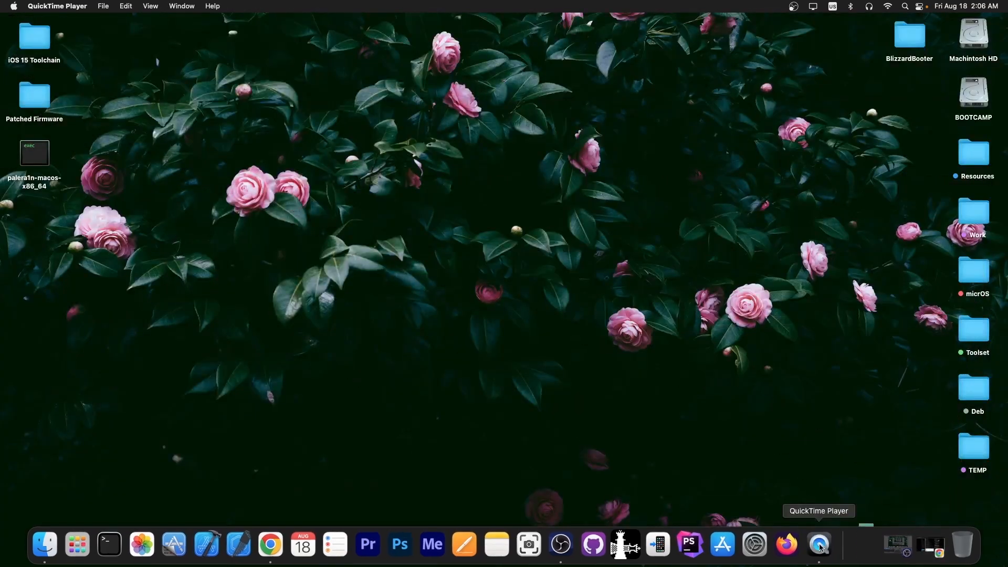
Step: Queue ColorBoard from Misaka's Recommended list for install, leaving one package pending
left_click(818, 544)
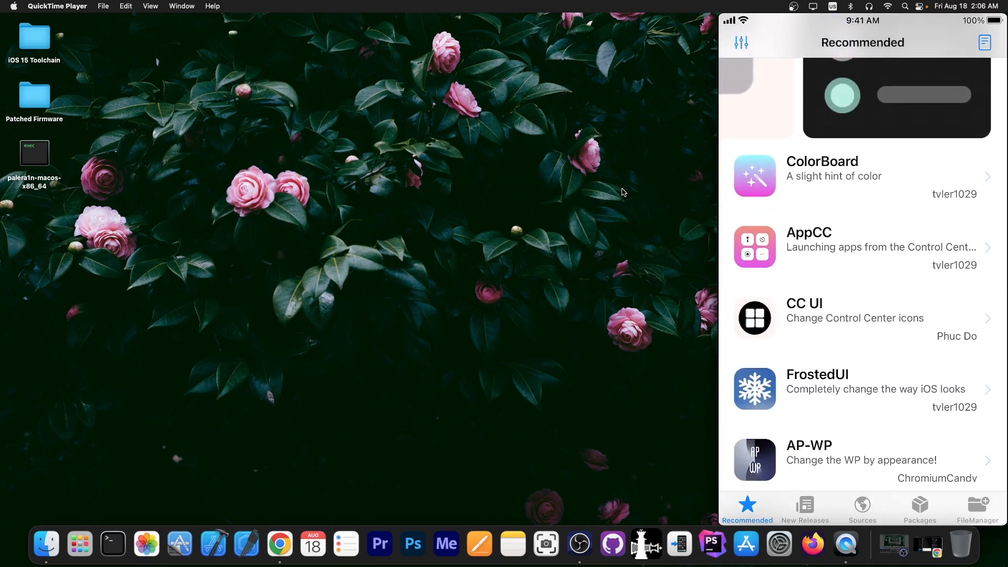
left_click(861, 176)
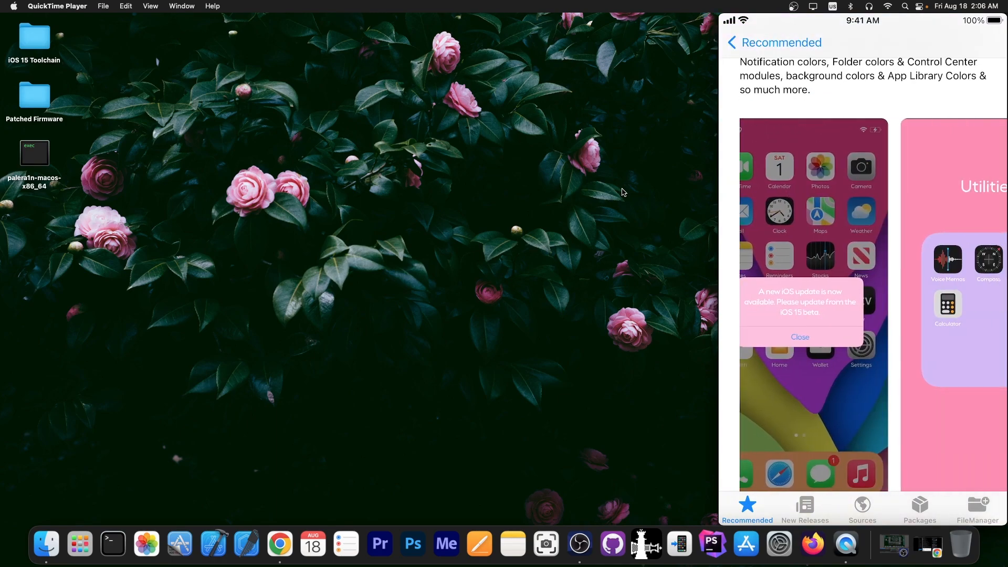
left_click(800, 337)
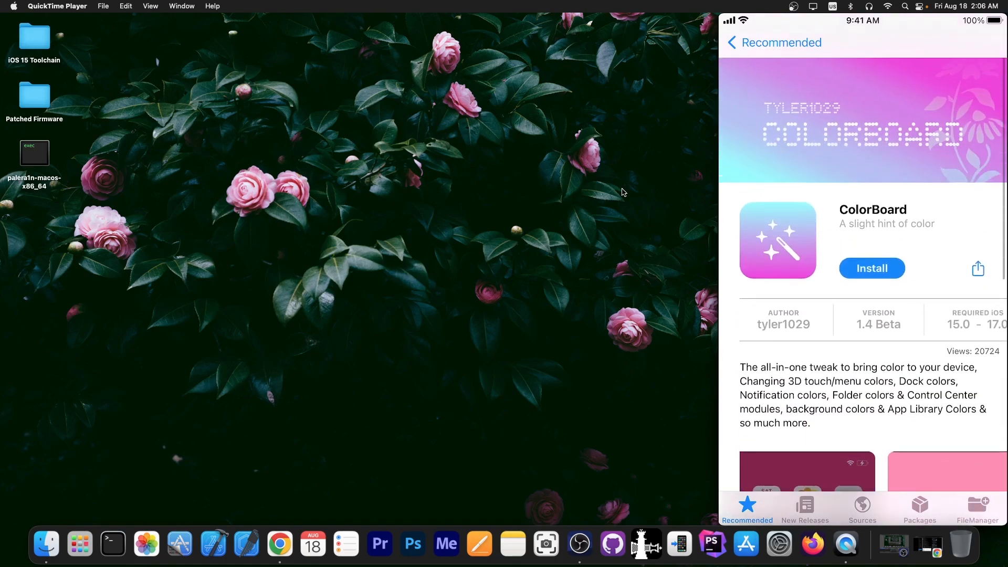
left_click(871, 268)
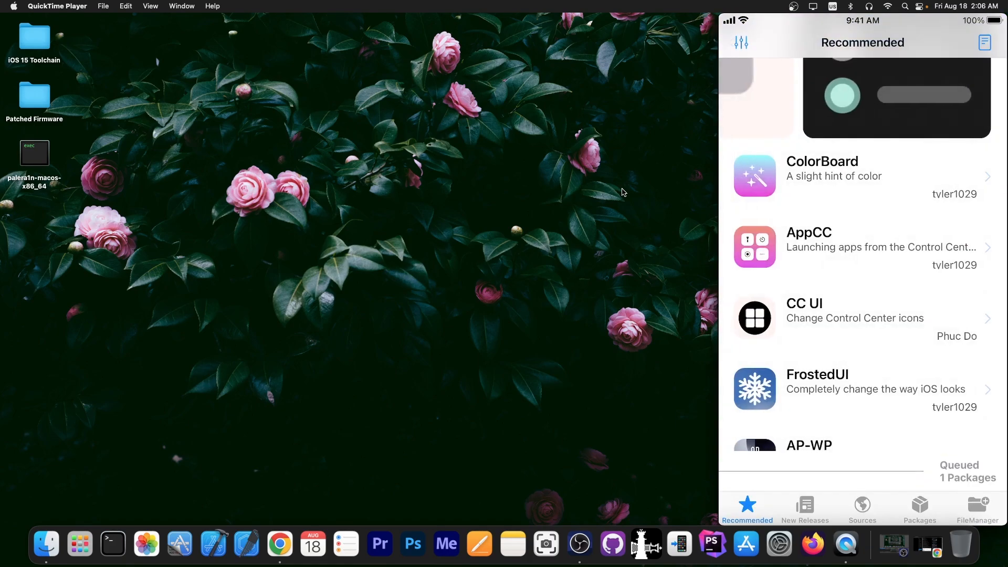
left_click(861, 388)
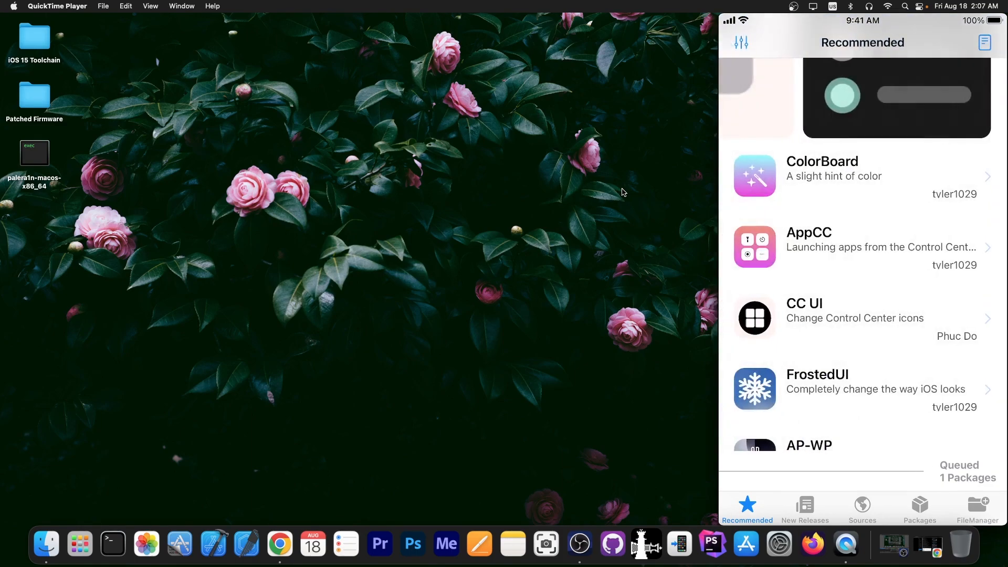
Step: View Fast ToolBox details and screenshots from Misaka's New Releases list
left_click(805, 507)
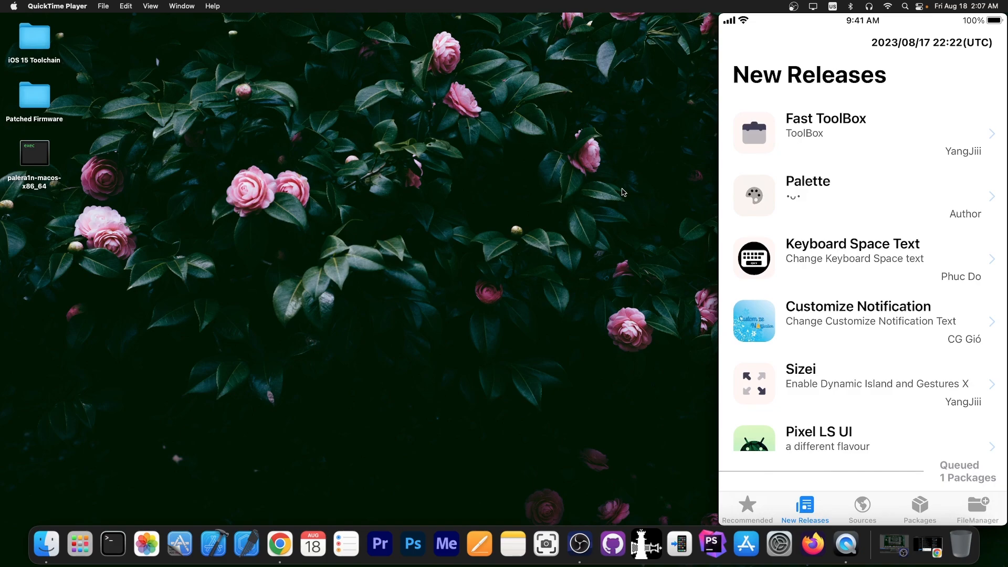
left_click(826, 132)
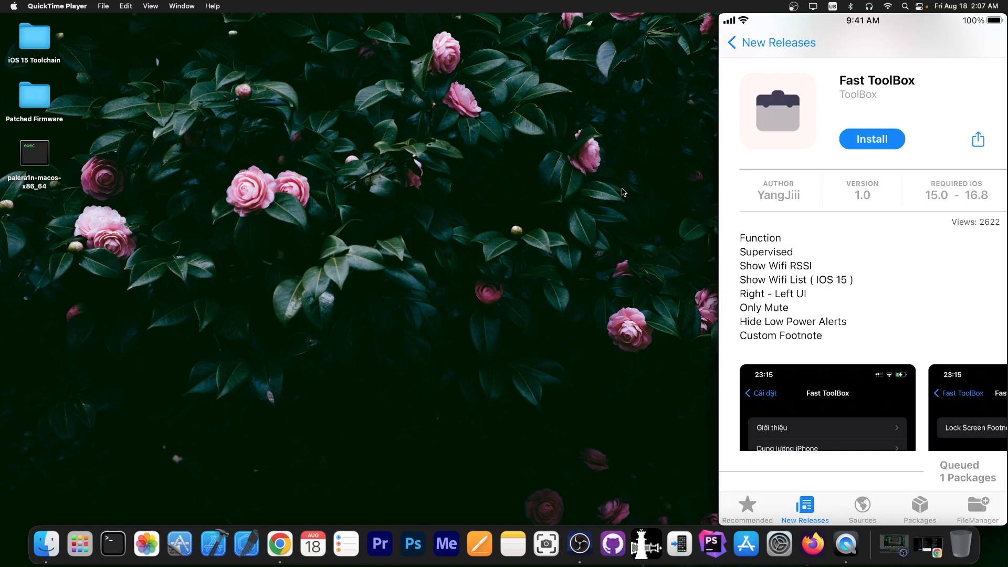
scroll("down", 3)
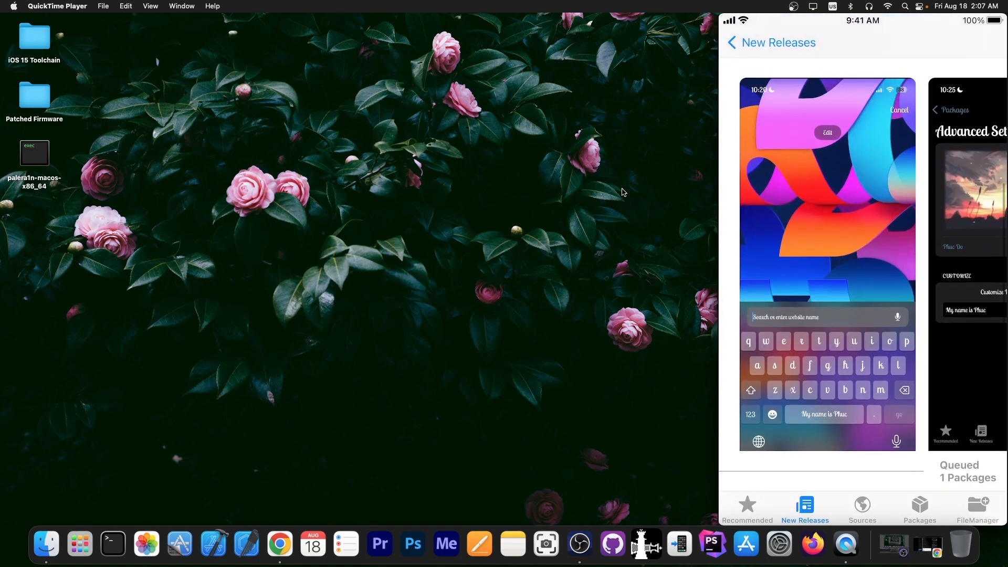
Step: Return to the New Releases list, scroll it, and move to the Applicott source
left_click(730, 42)
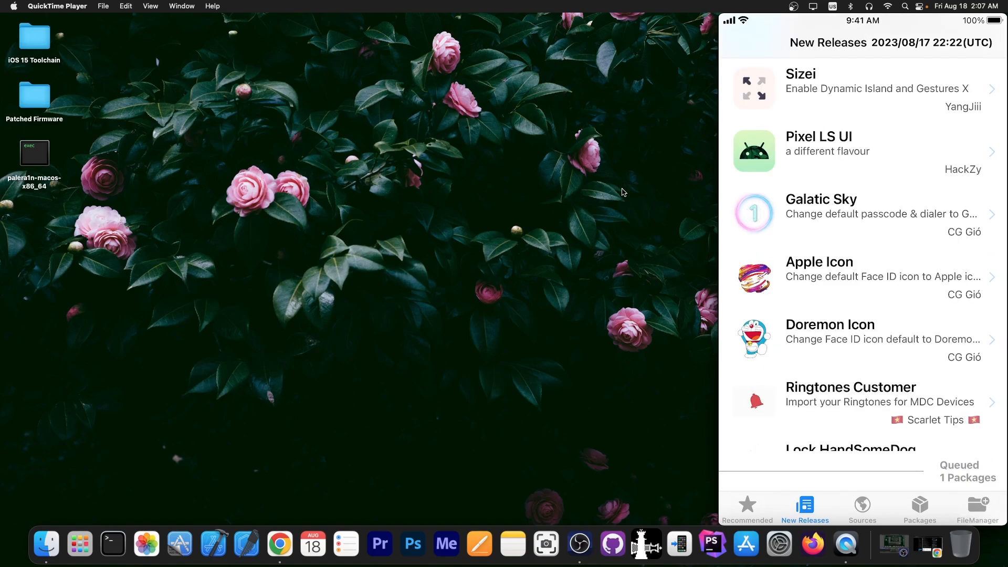
scroll("down", 3)
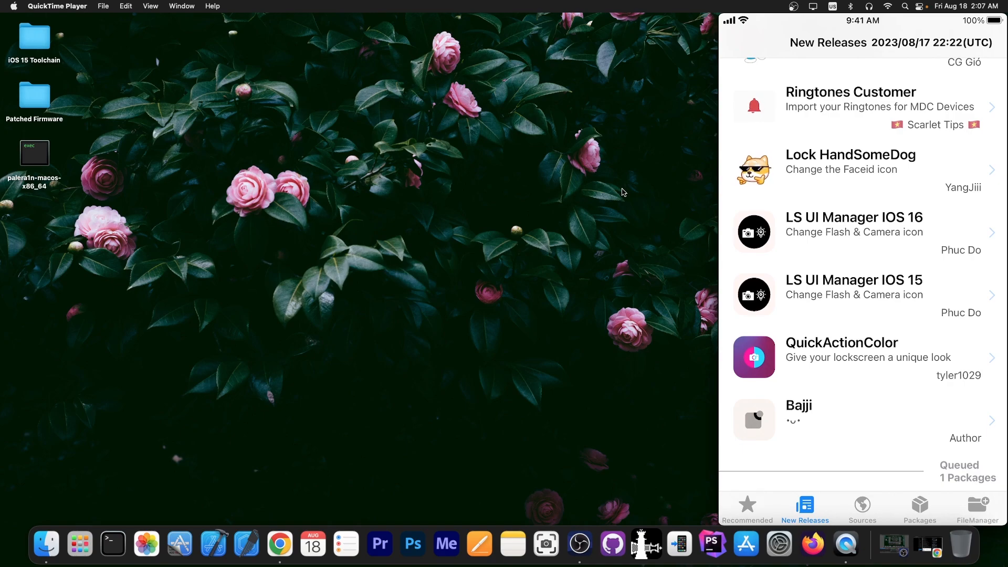
left_click(861, 506)
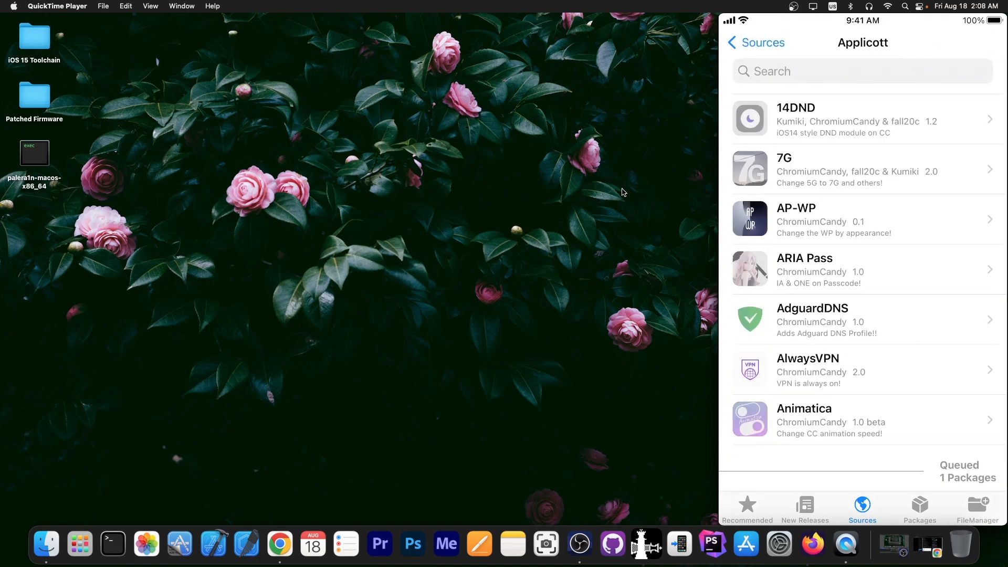
Step: Check Misaka's Sources root, Packages and FileManager tools, then go to the iPhone home screen
left_click(755, 42)
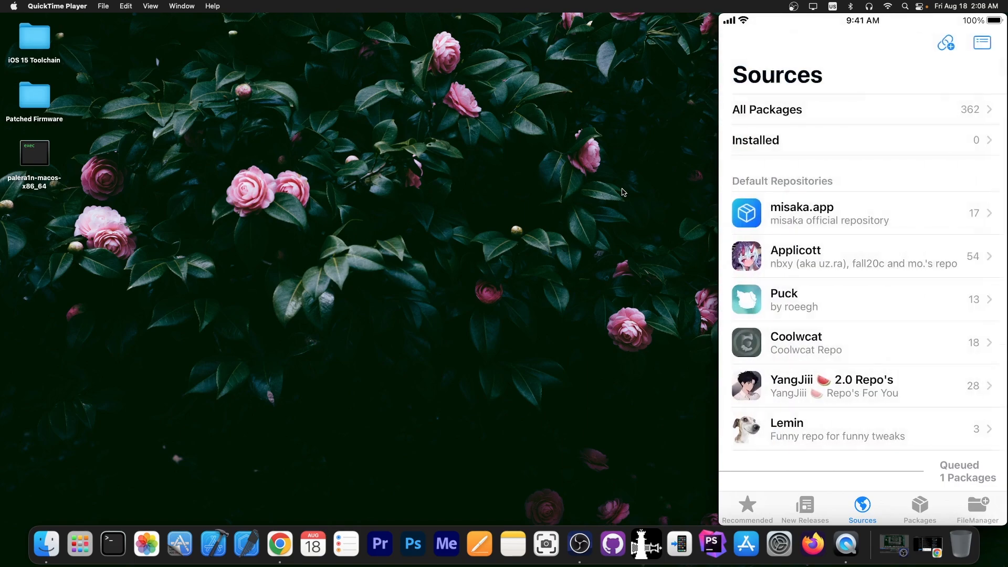
left_click(919, 507)
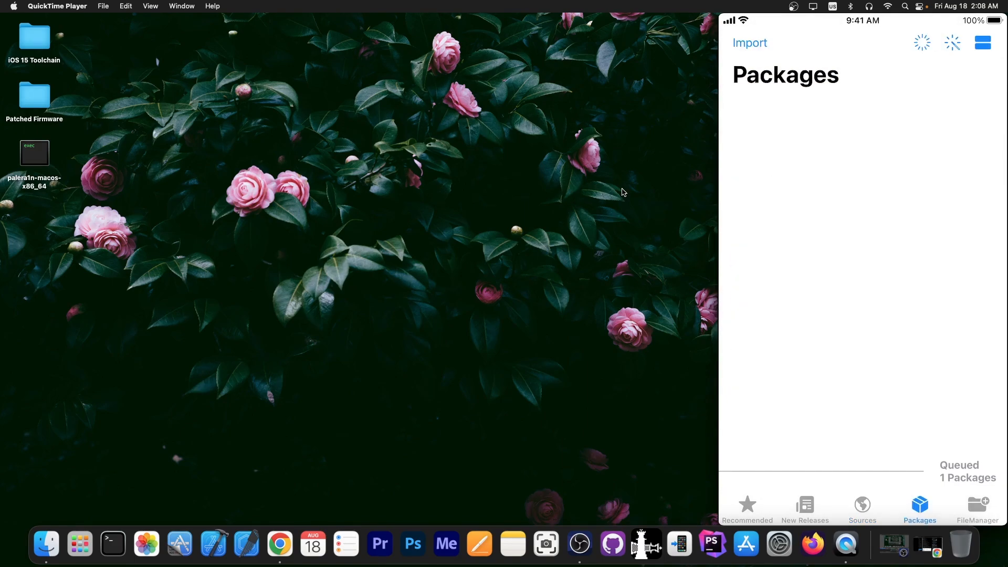
left_click(978, 508)
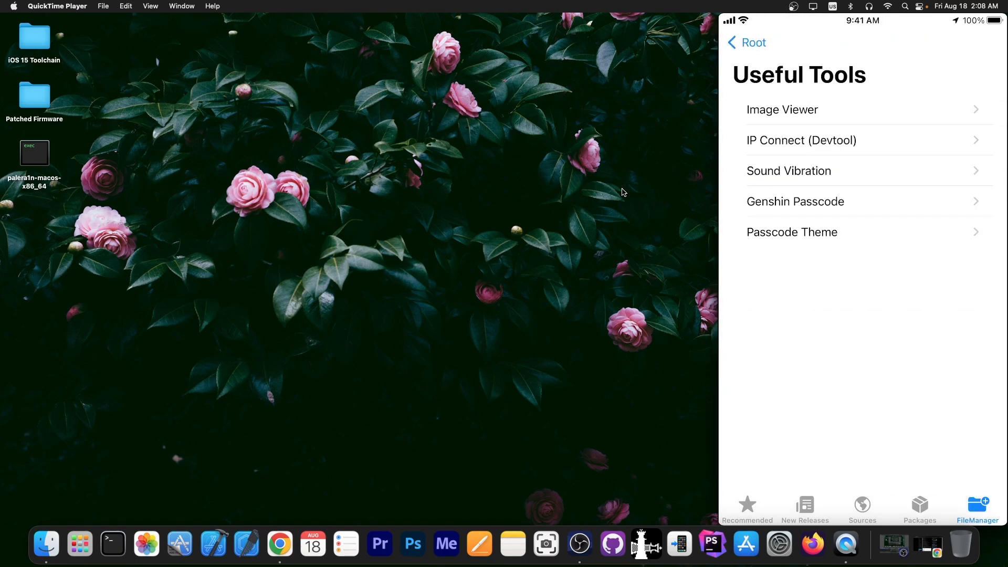
left_click(745, 42)
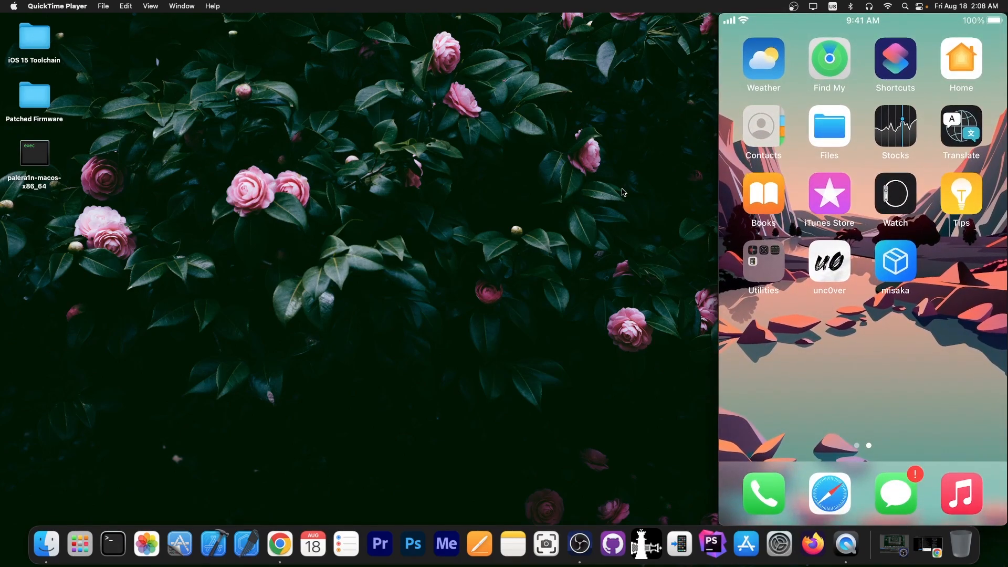
Step: Close the iPhone mirror window and acknowledge the subscribe overlay on the desktop
left_click(829, 263)
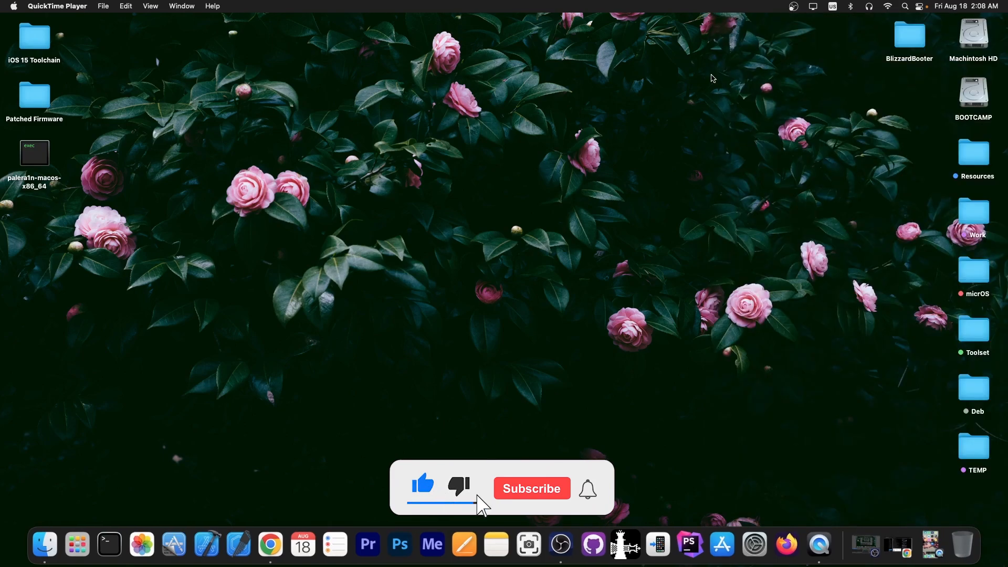
left_click(531, 488)
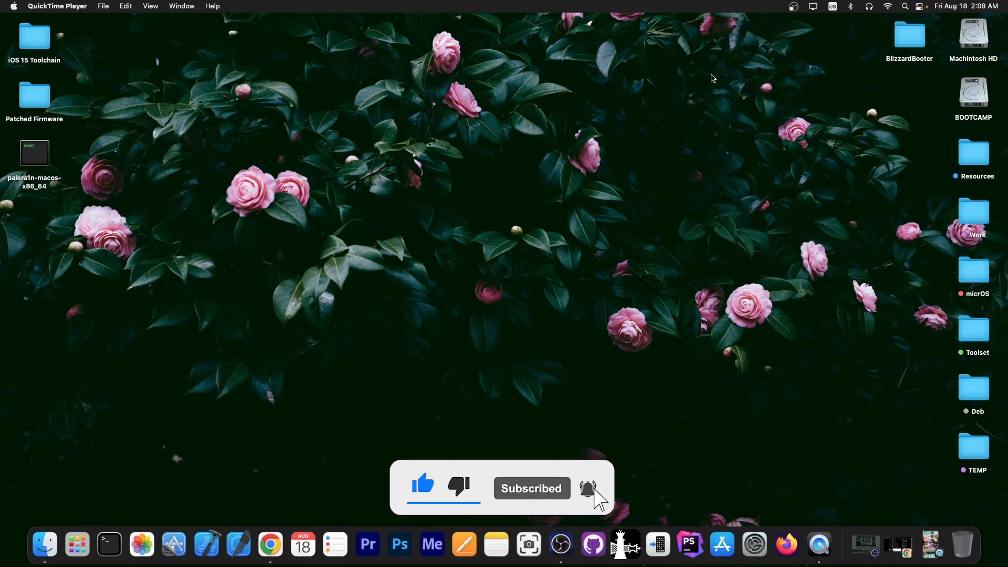